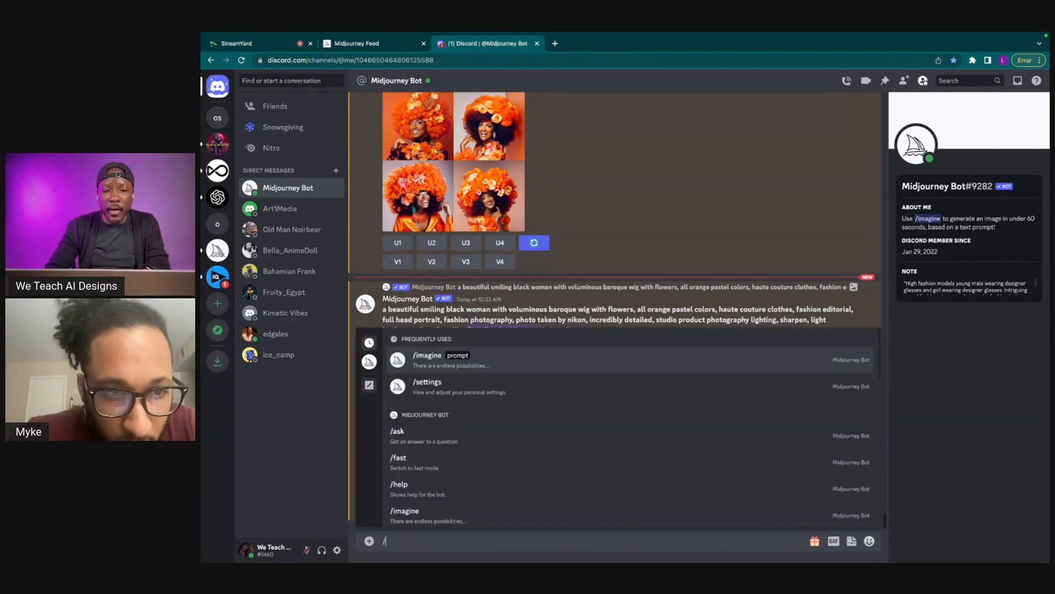
{"action": "type", "text": "se"}
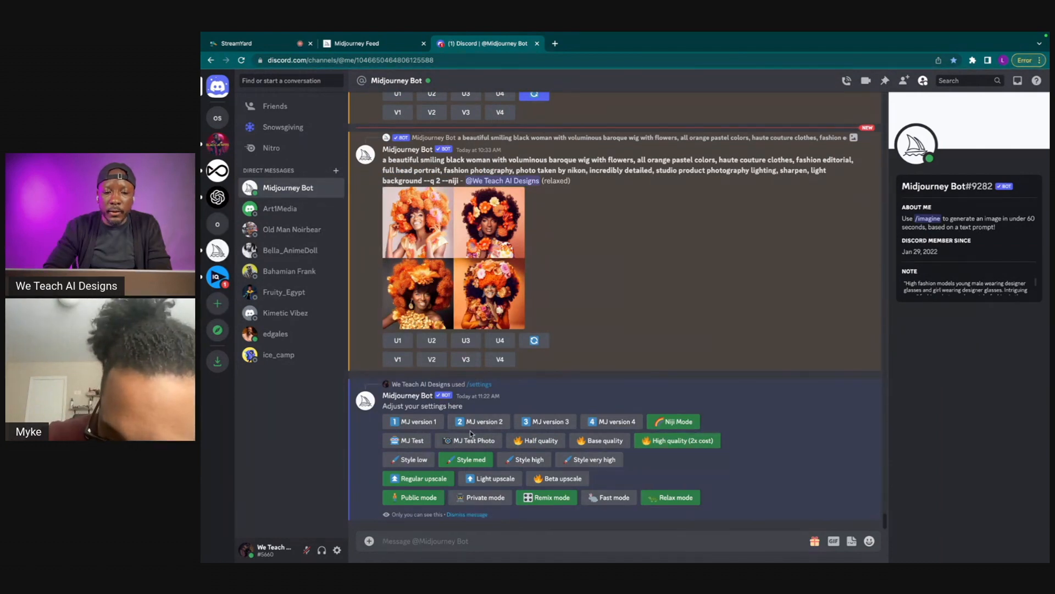
{"action": "mouse_move", "coordinate": [647, 396]}
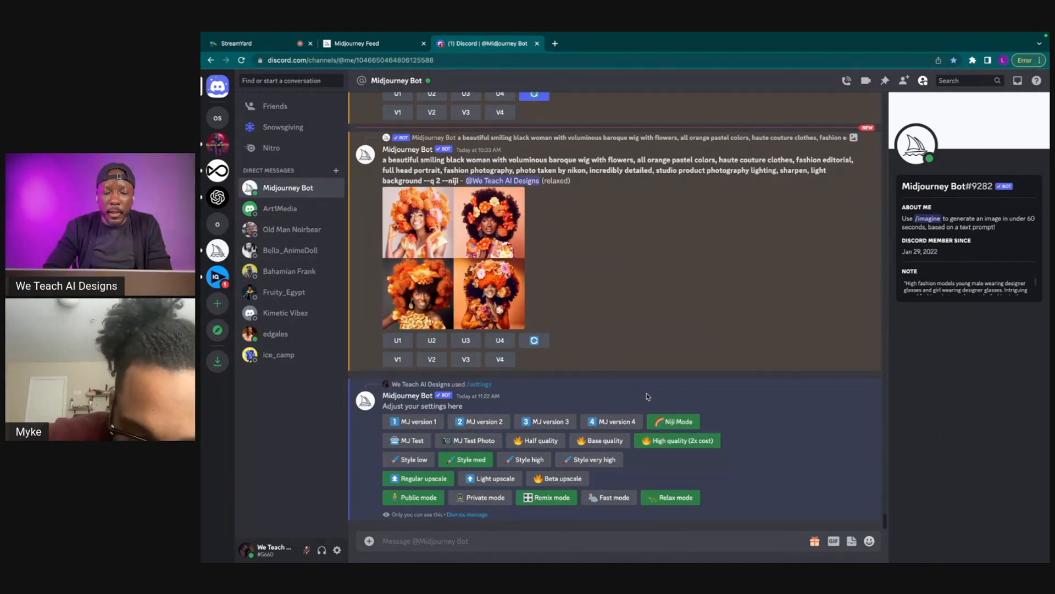